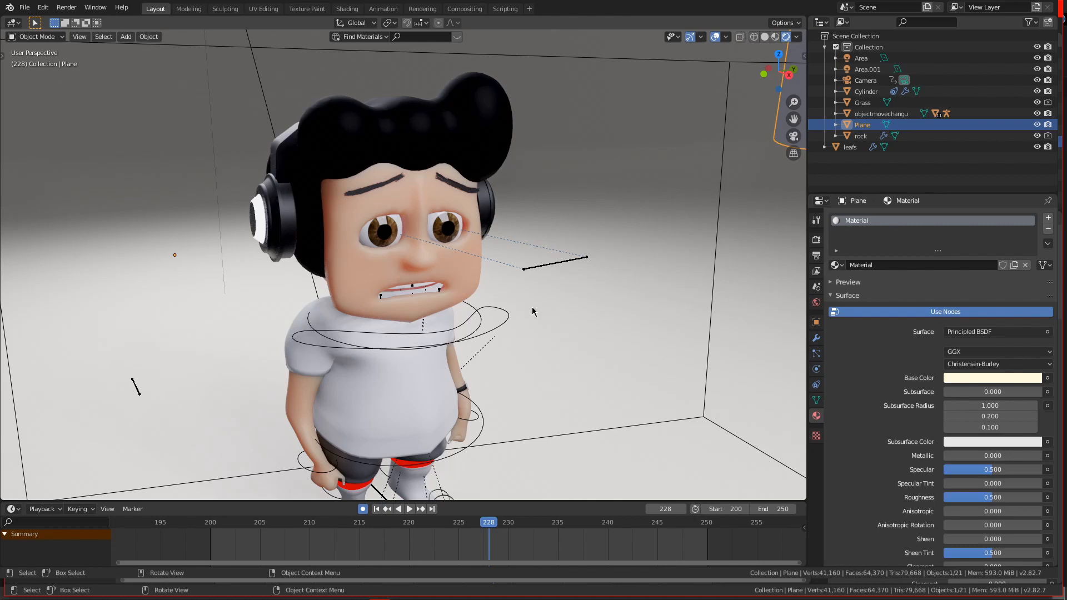
mouse_move(490, 301)
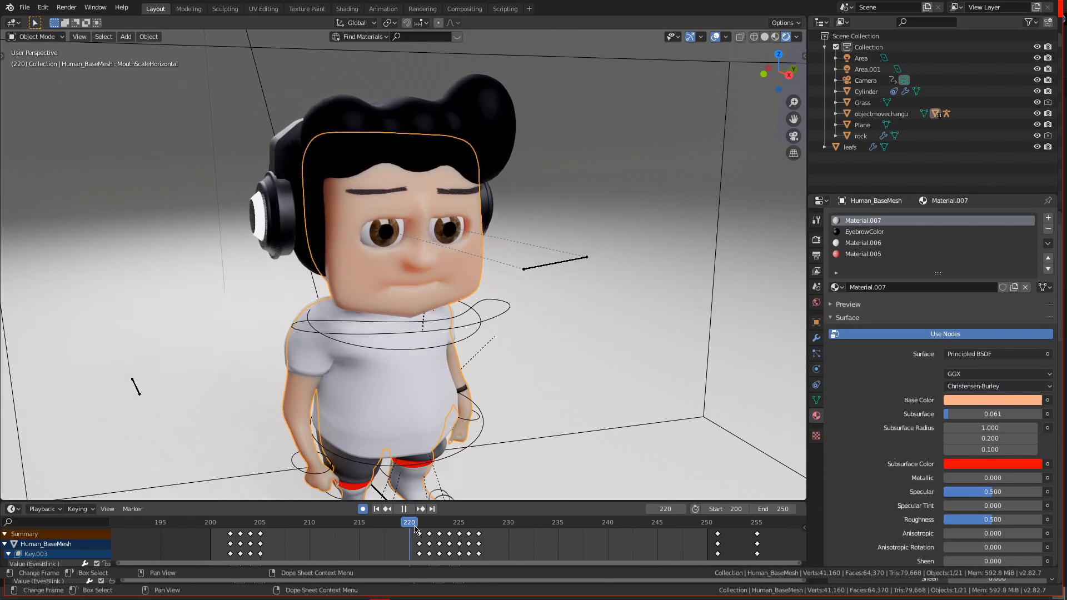
Move the timeline to frame 233, where the character shows the scared face pose
left_click(479, 522)
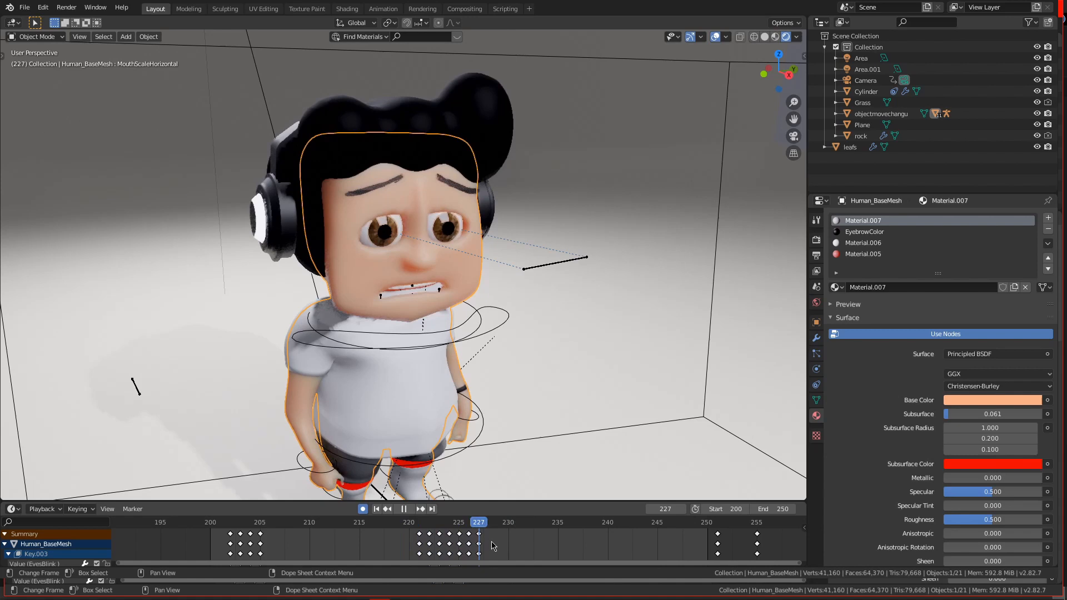
left_click(538, 521)
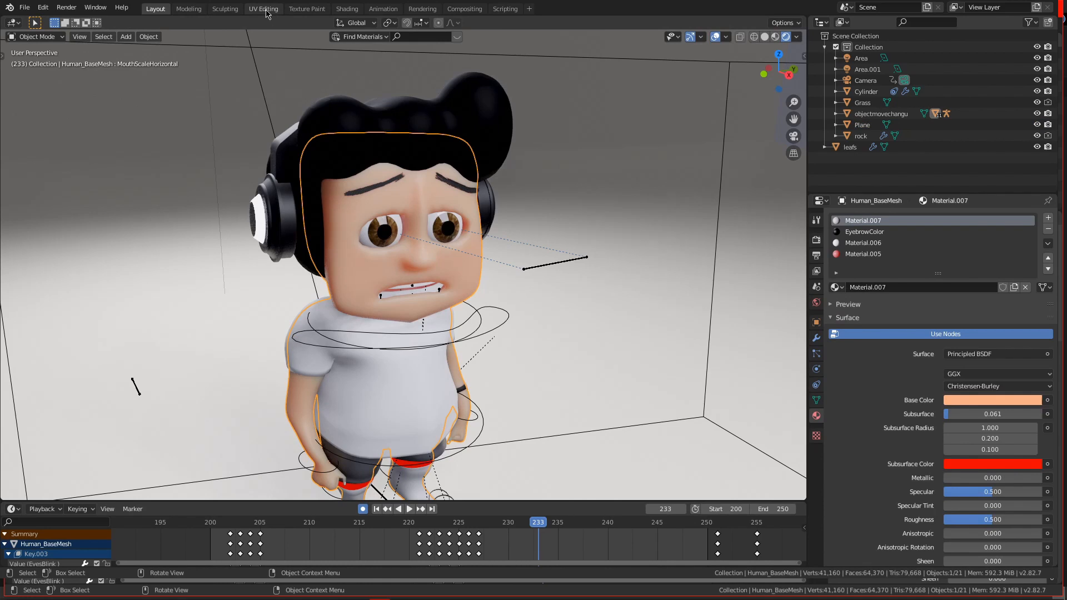
Re-unwrap the character's UVs with Smart UV Project in the UV Editing workspace
left_click(262, 8)
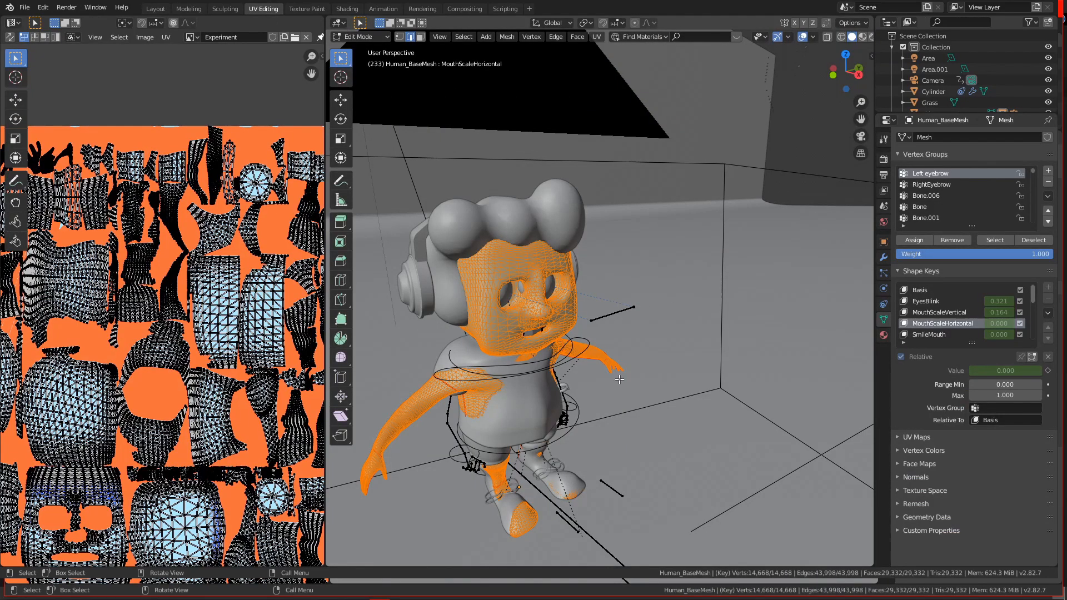
mouse_move(397, 105)
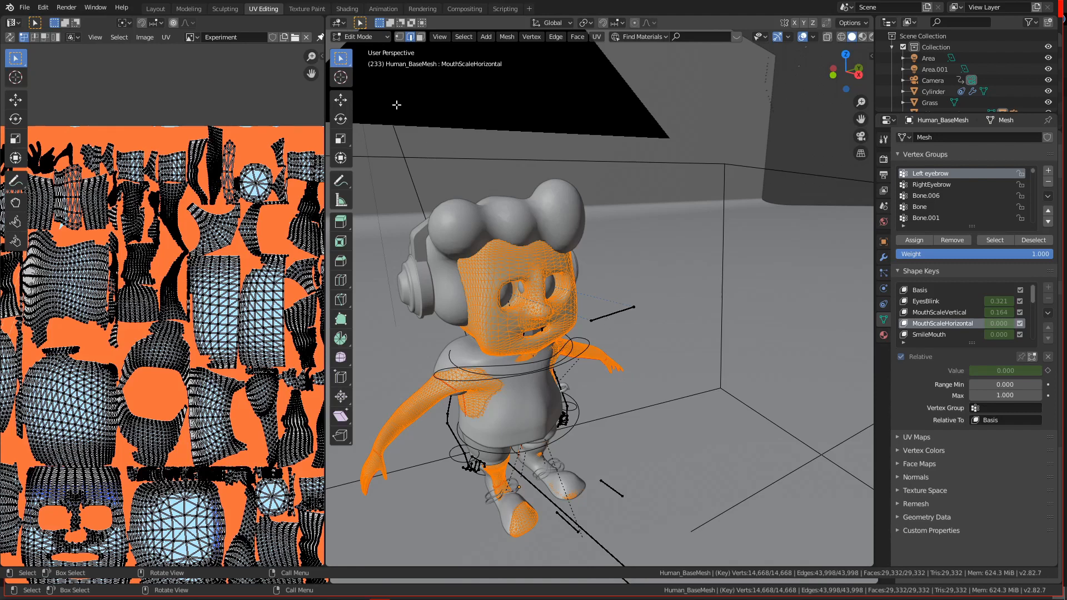
mouse_move(601, 301)
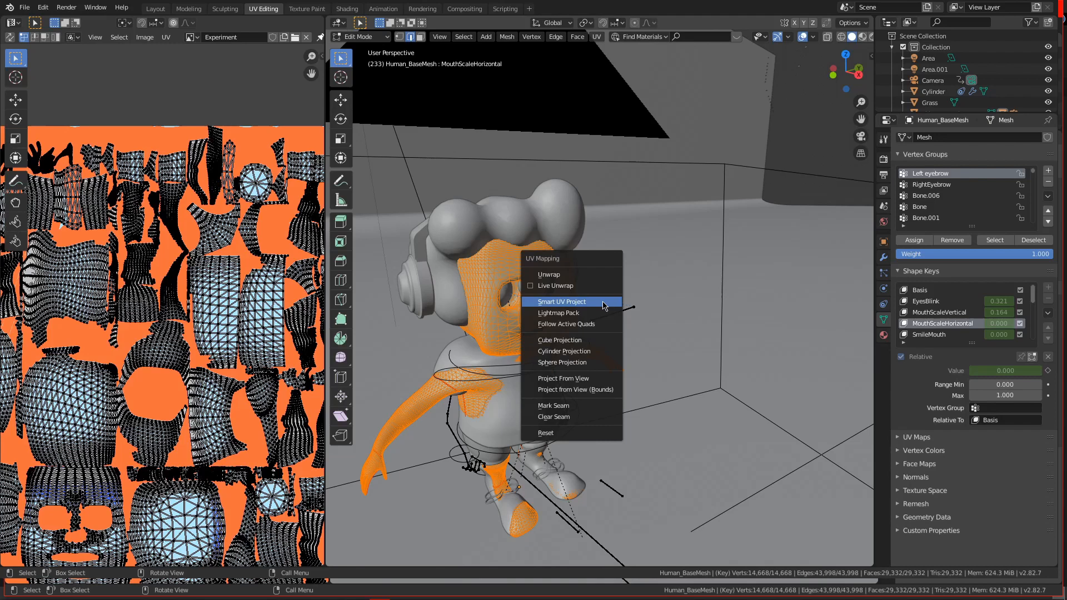
left_click(561, 301)
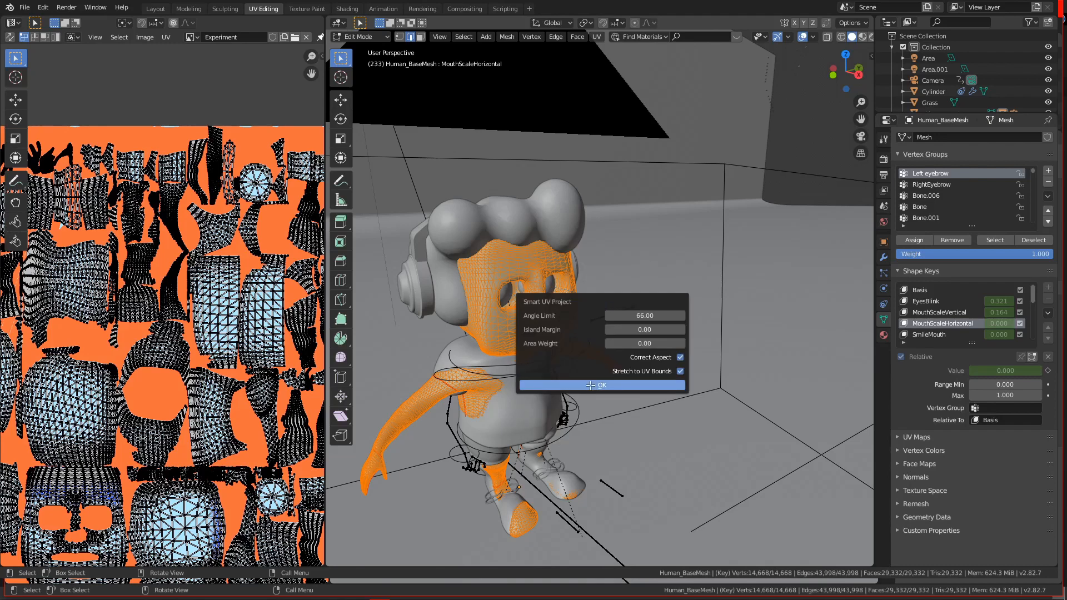
left_click(600, 385)
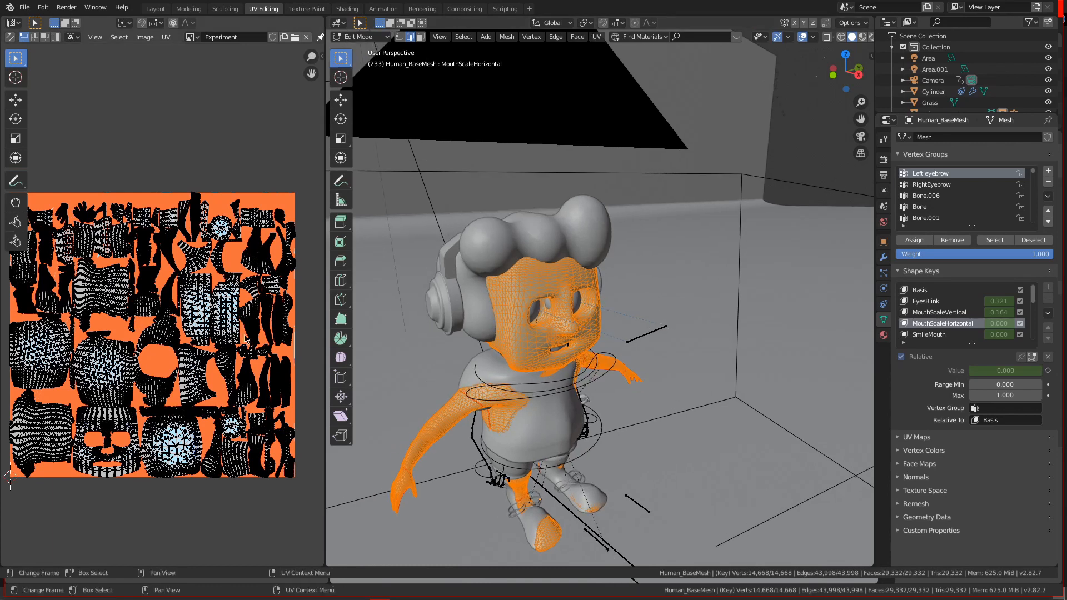
mouse_move(306, 8)
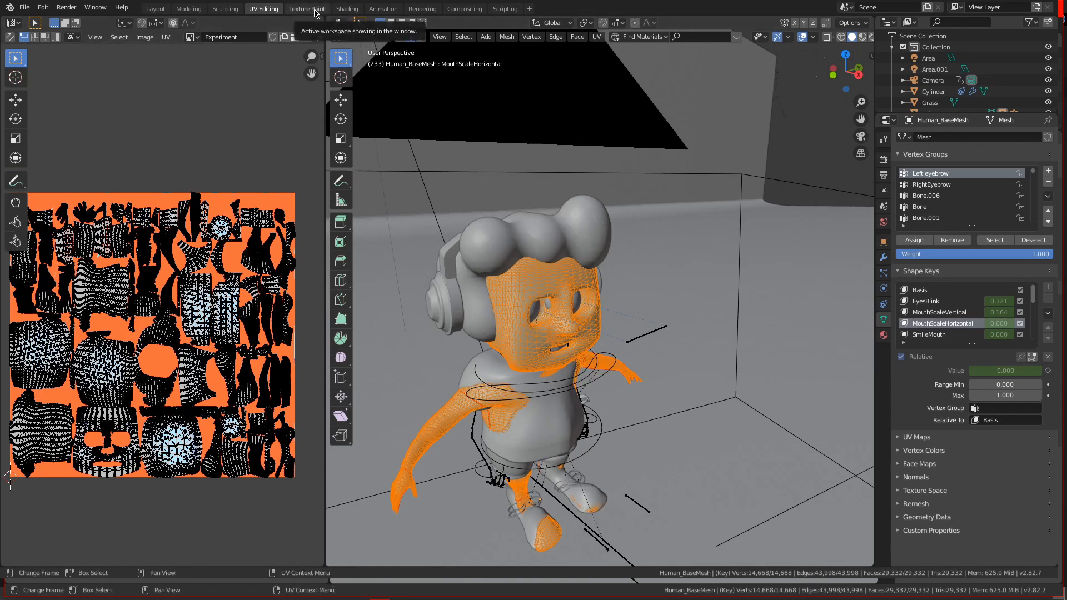
Add a Base Color texture slot named 'scared' filled with light blue
left_click(306, 9)
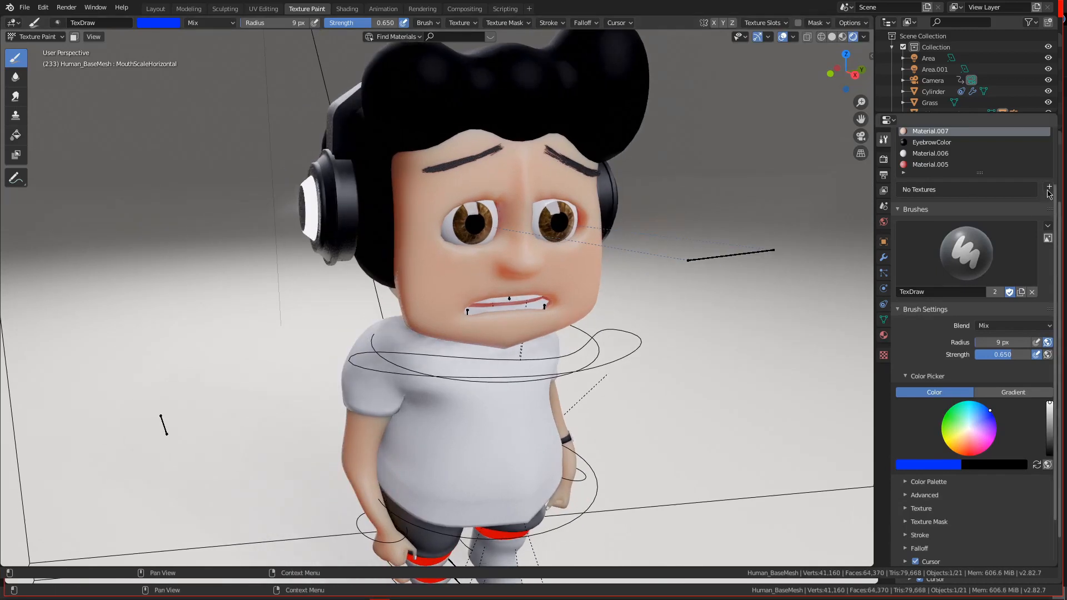
left_click(1049, 189)
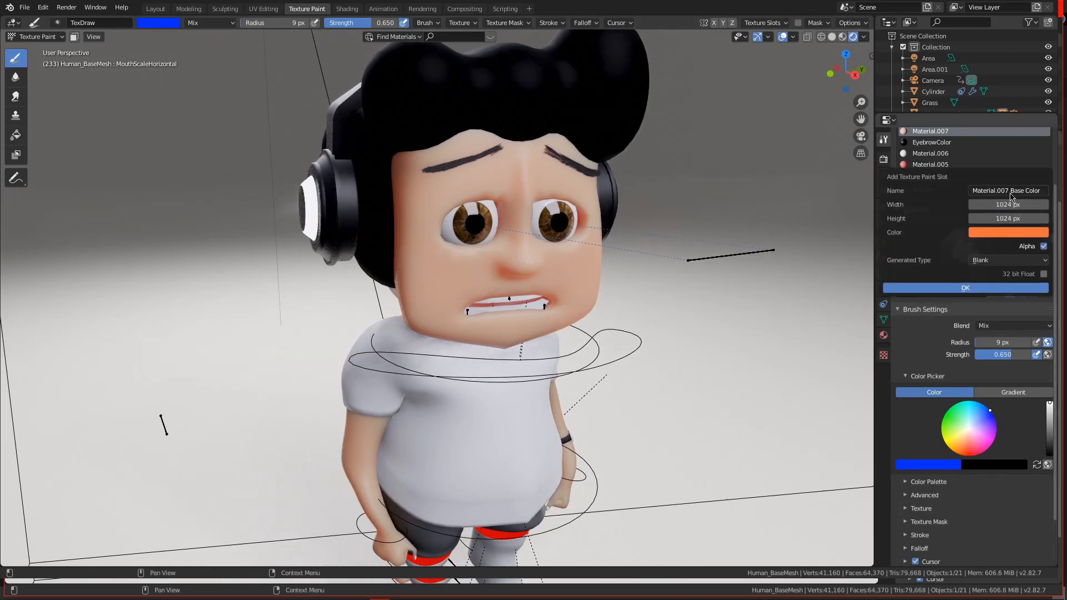
type("scared")
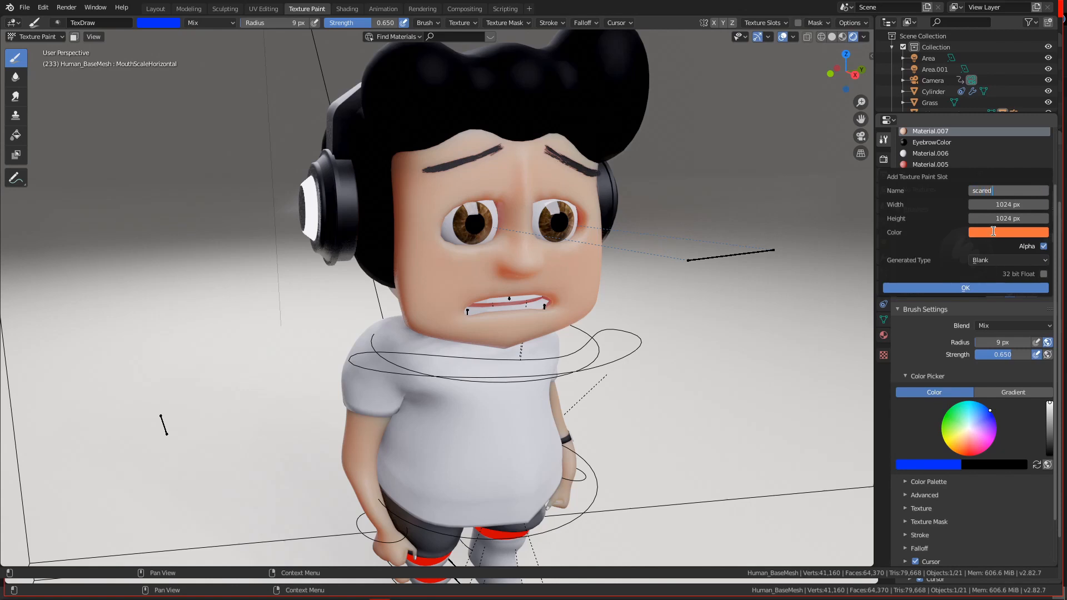
left_click(1007, 232)
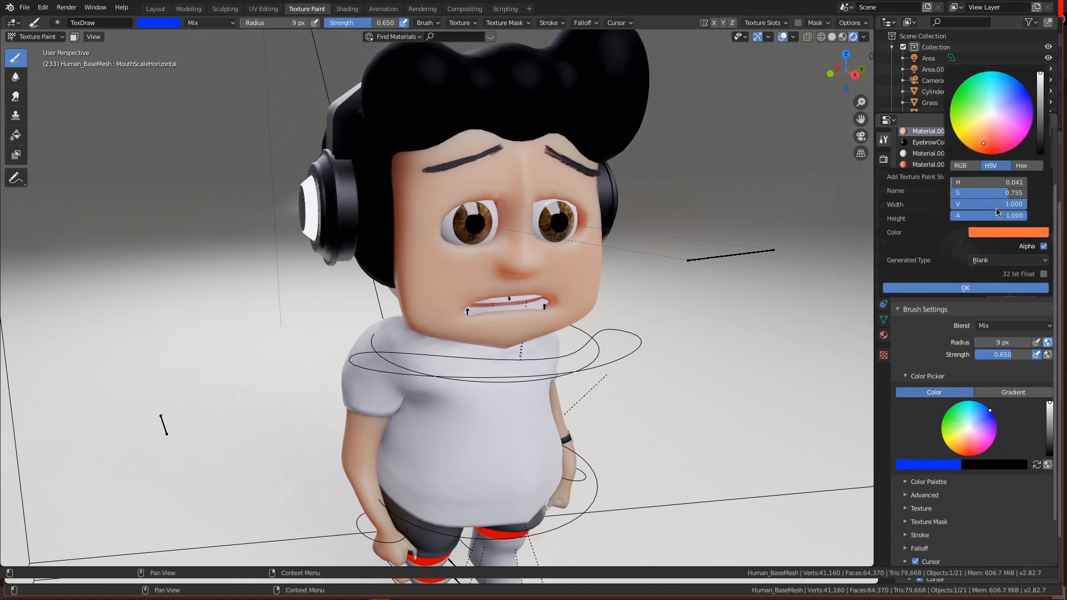
left_click(995, 97)
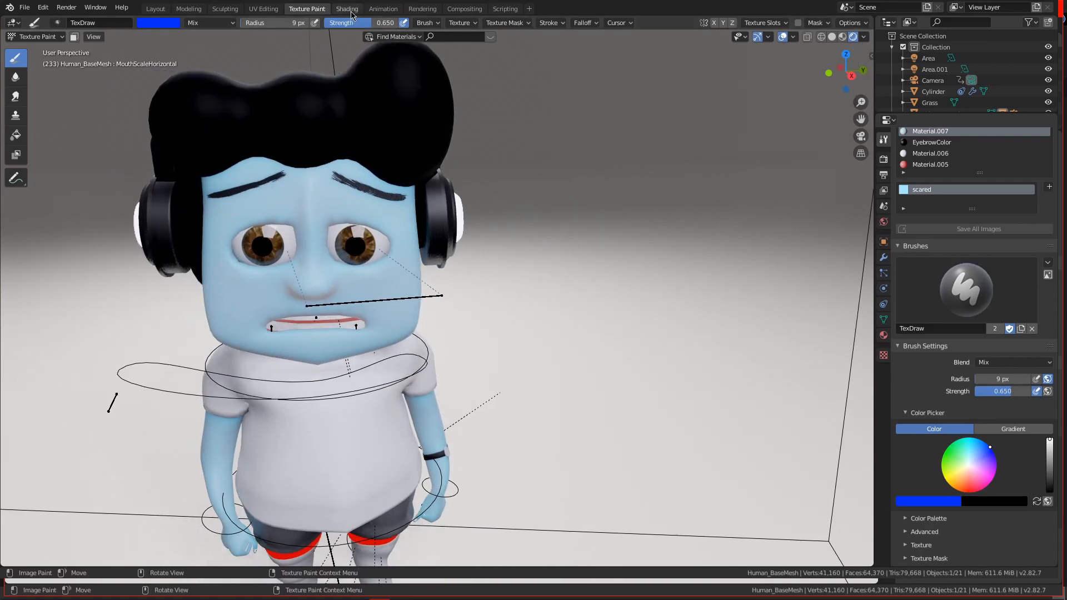
Insert a Mix node between the scared texture and Base Color with a partial factor
left_click(347, 8)
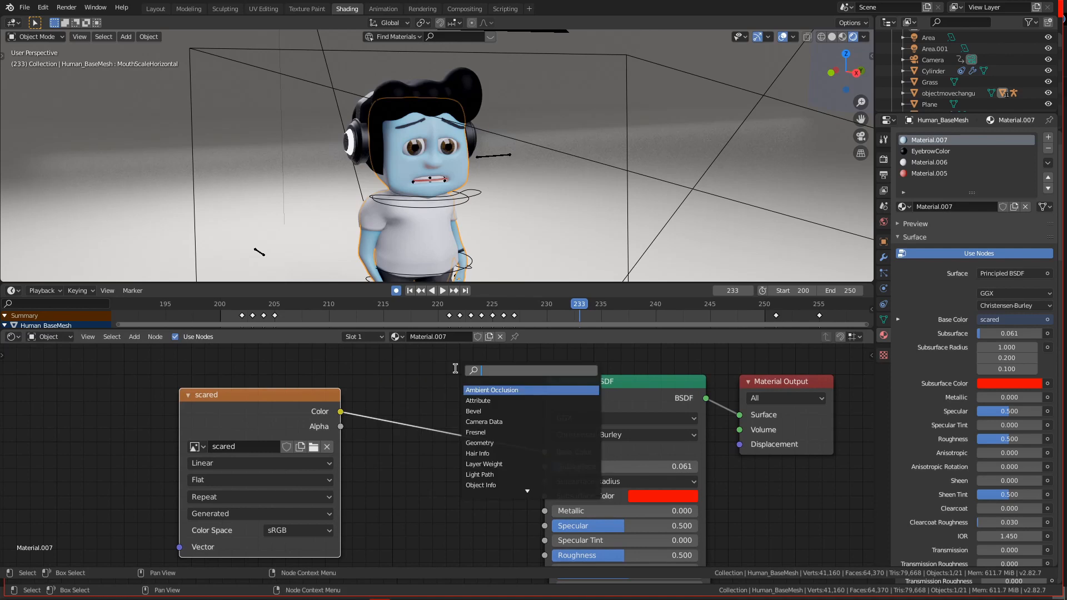
type("mix")
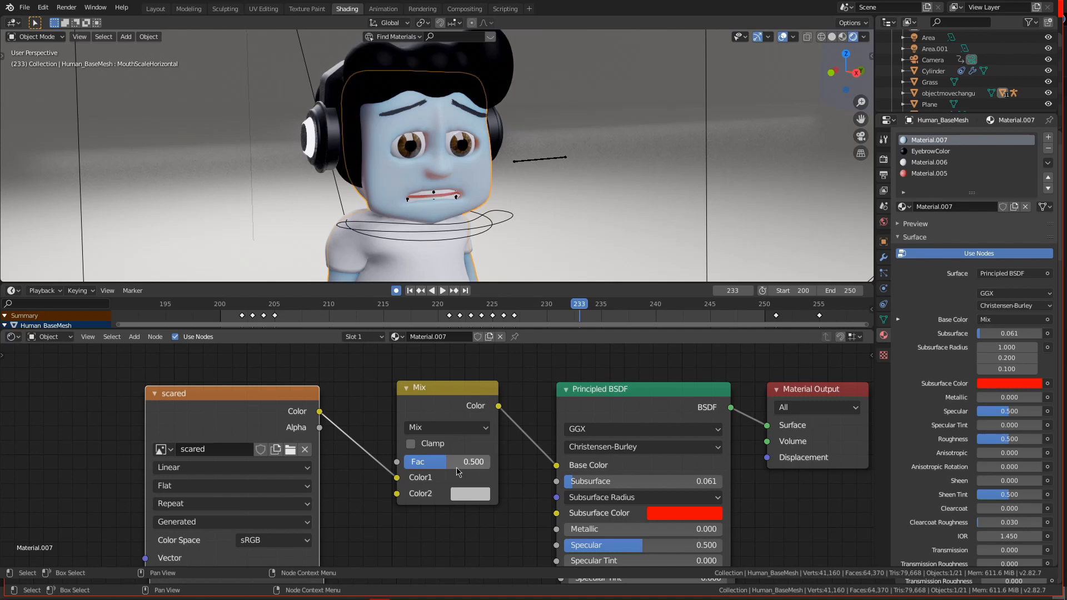
mouse_move(449, 470)
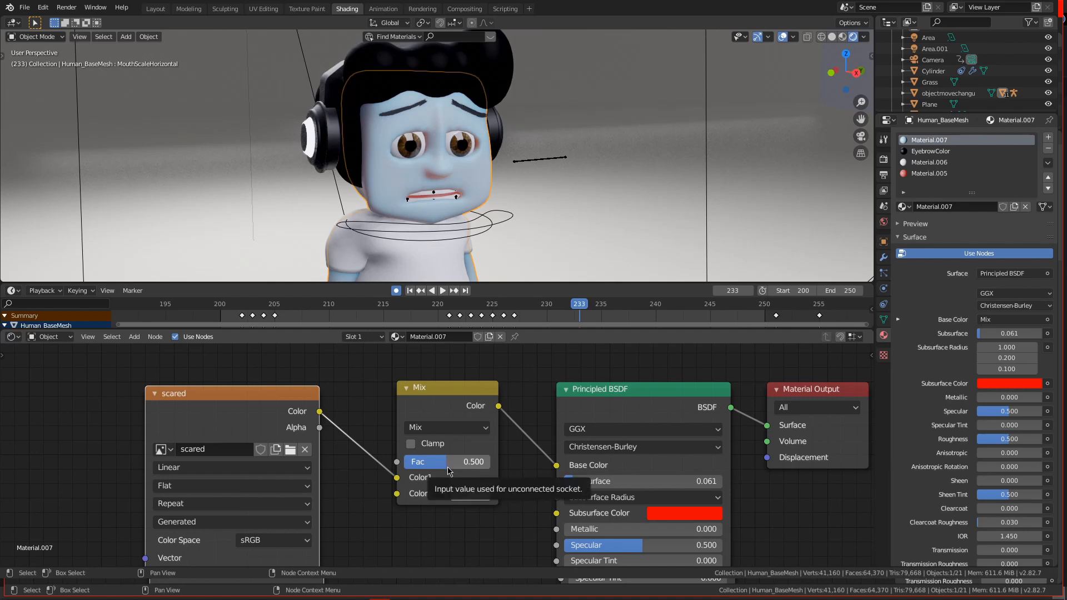
left_click_drag(470, 461, 398, 461)
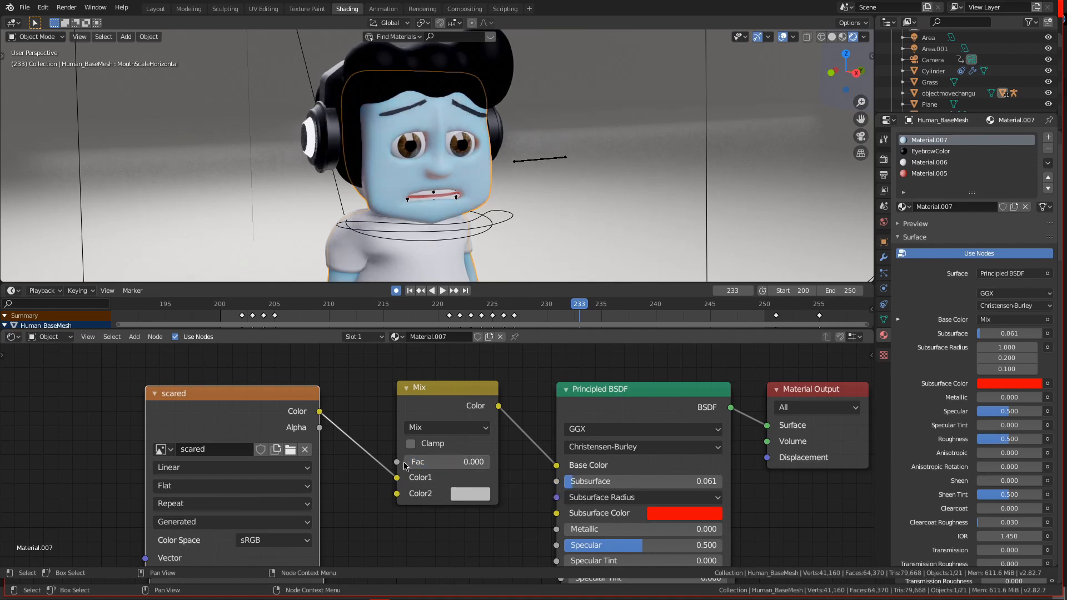
mouse_move(130, 386)
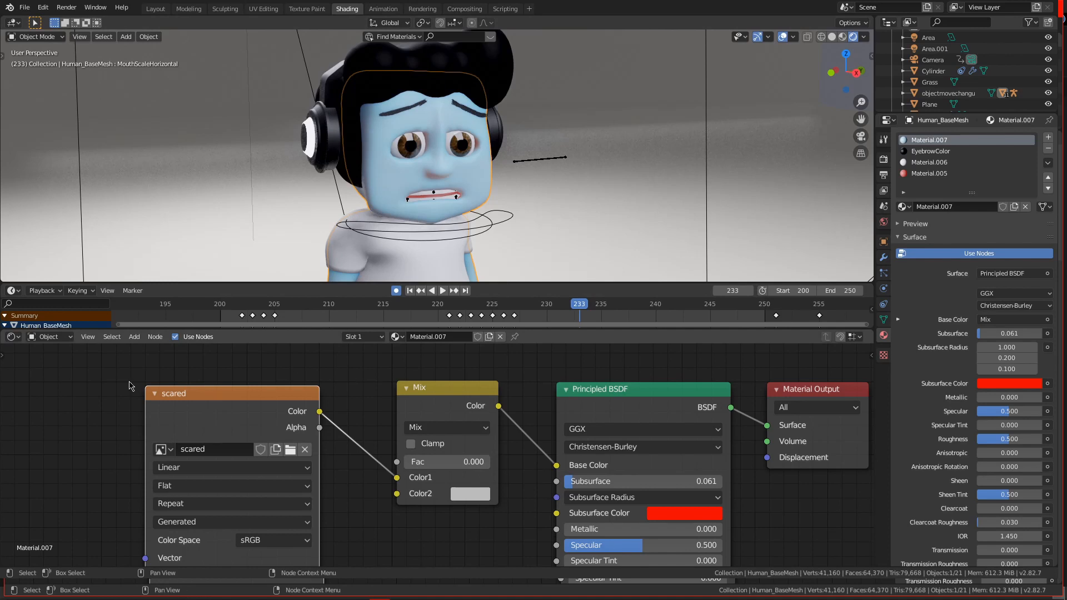
left_click(204, 394)
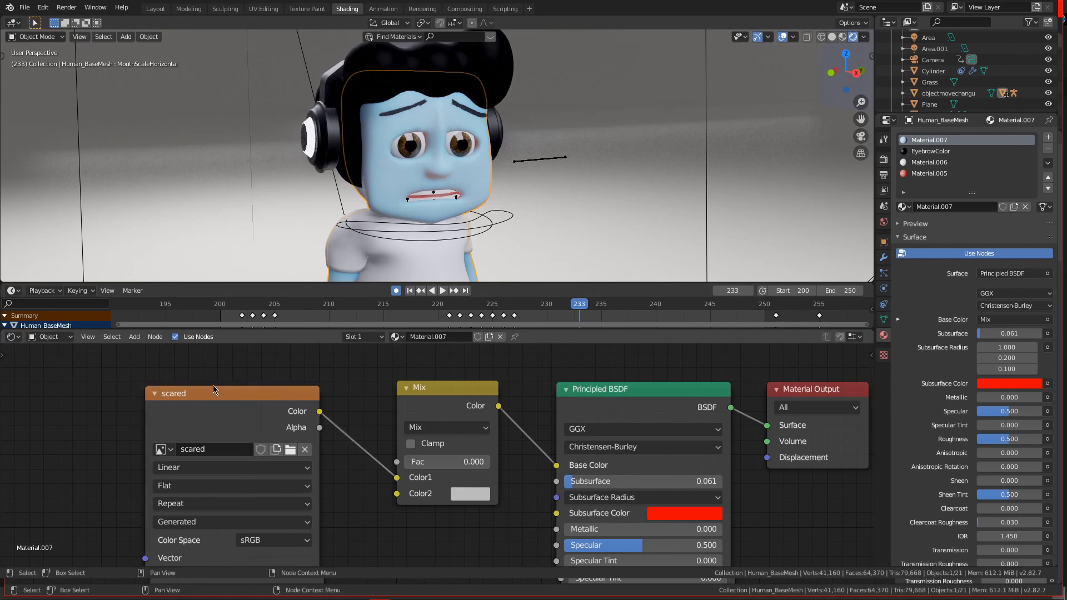
left_click_drag(422, 462, 476, 462)
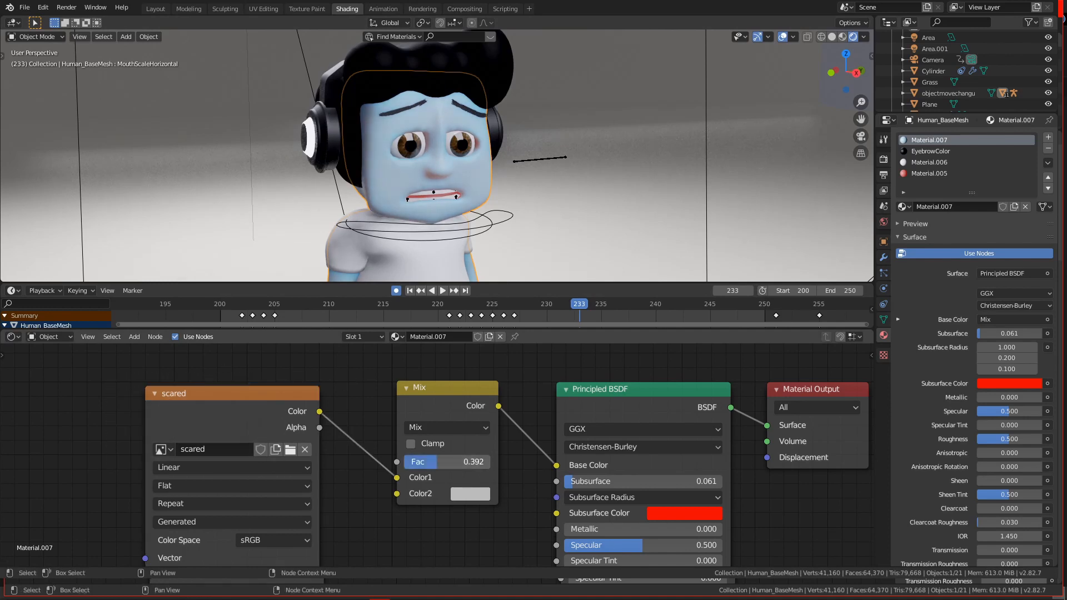
left_click(469, 494)
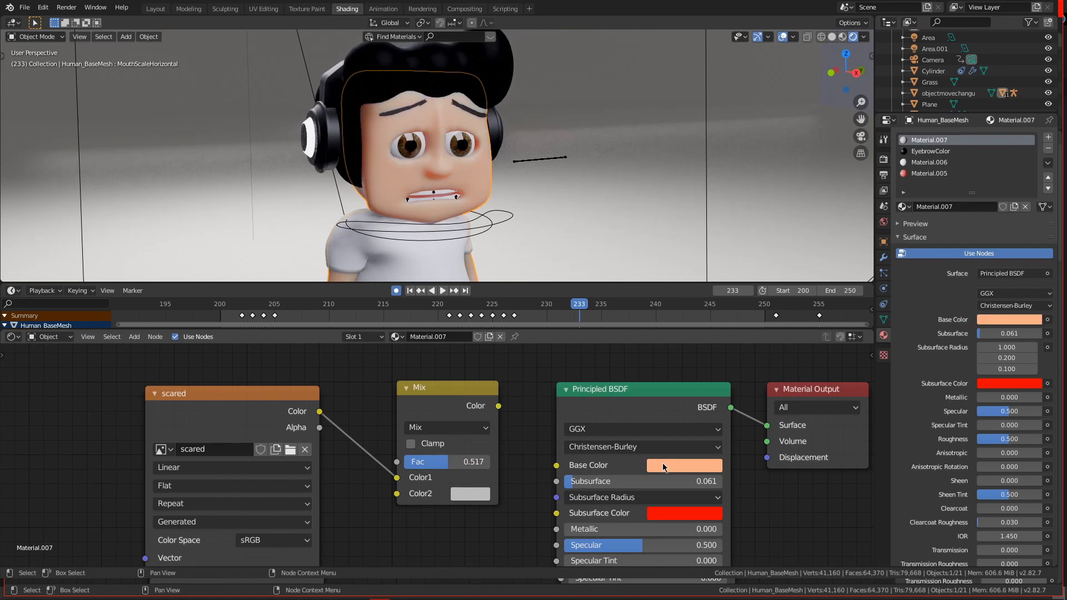
mouse_move(683, 466)
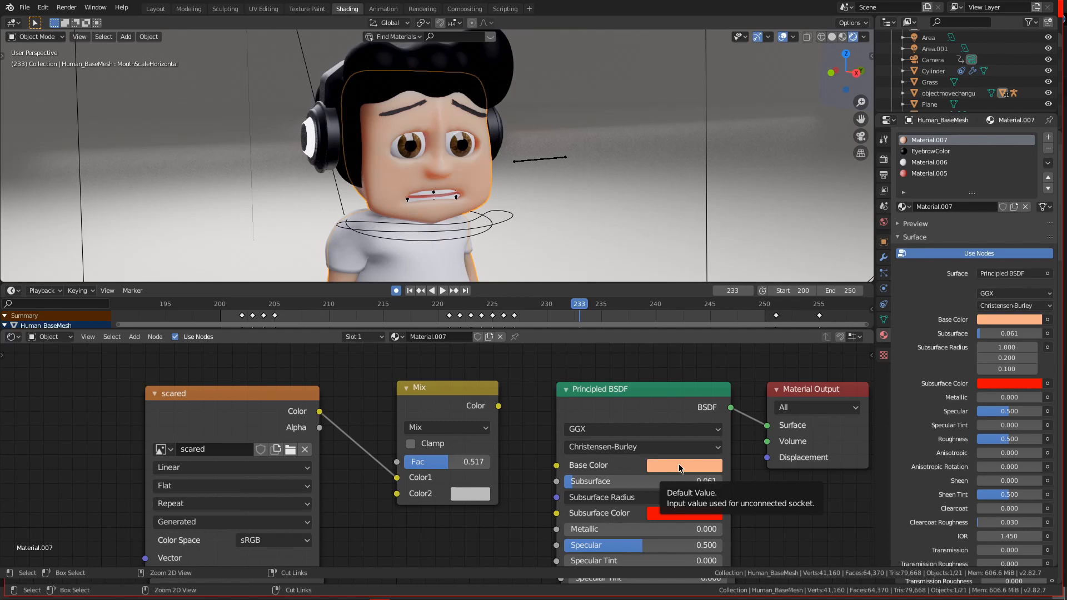
mouse_move(513, 504)
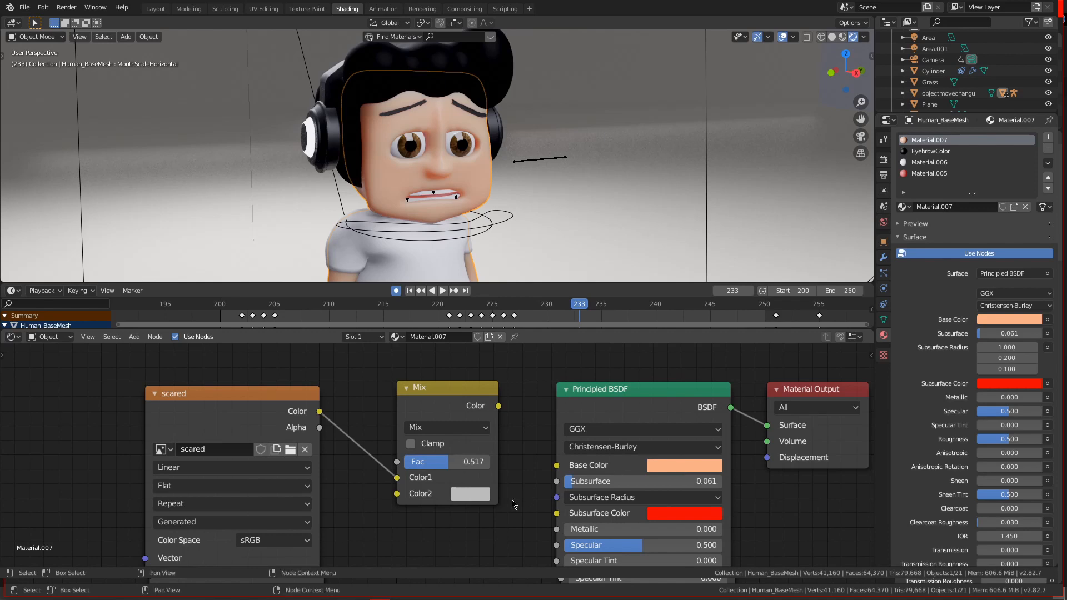
mouse_move(479, 497)
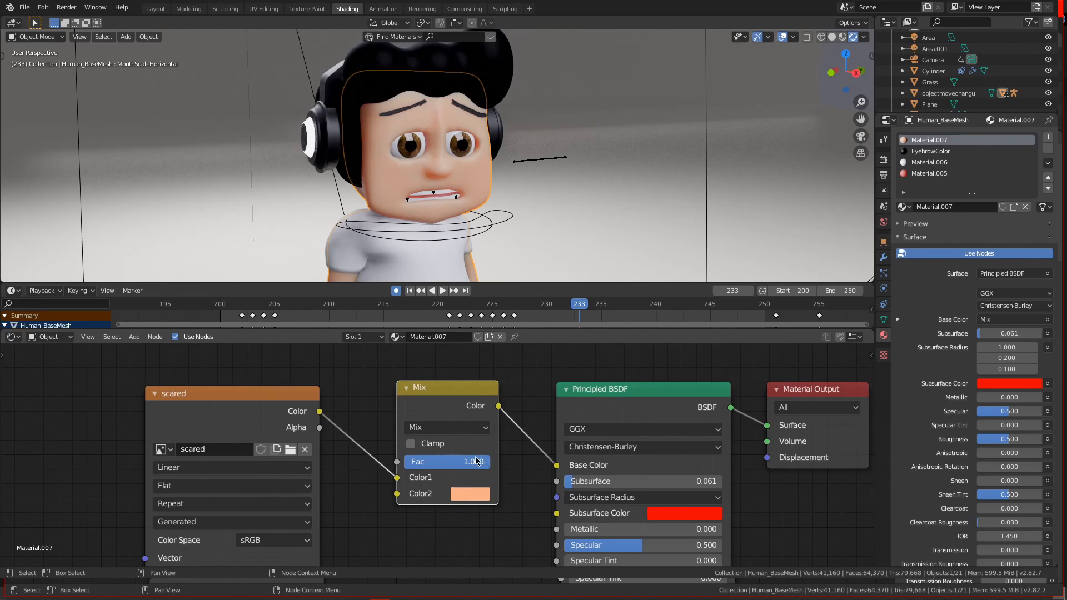
Lower the Mix factor back to 0 and return to the Texture Paint workspace
left_click_drag(476, 461, 408, 462)
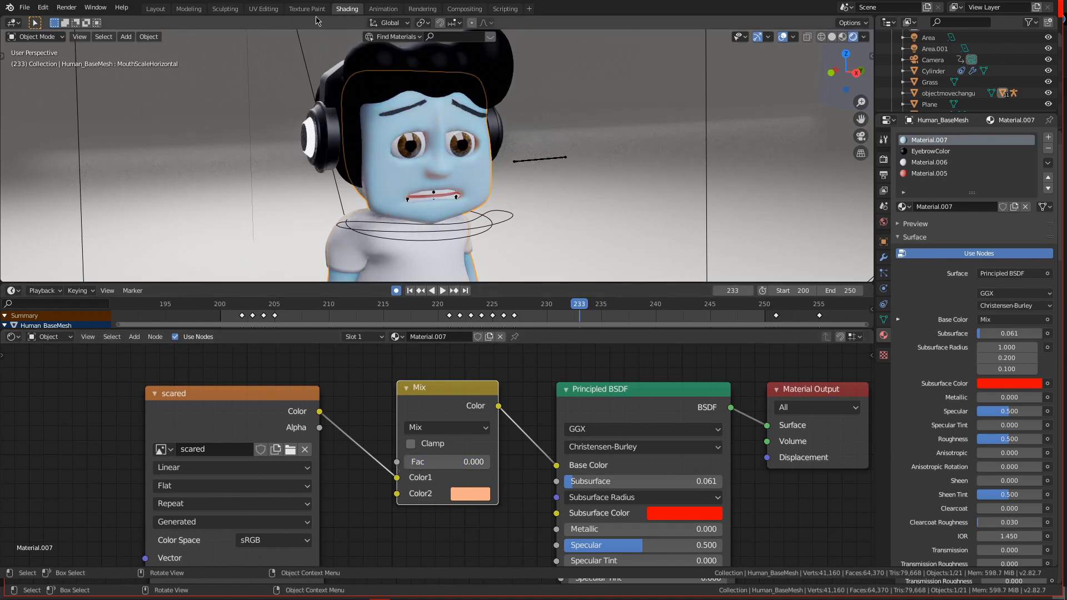
left_click(306, 8)
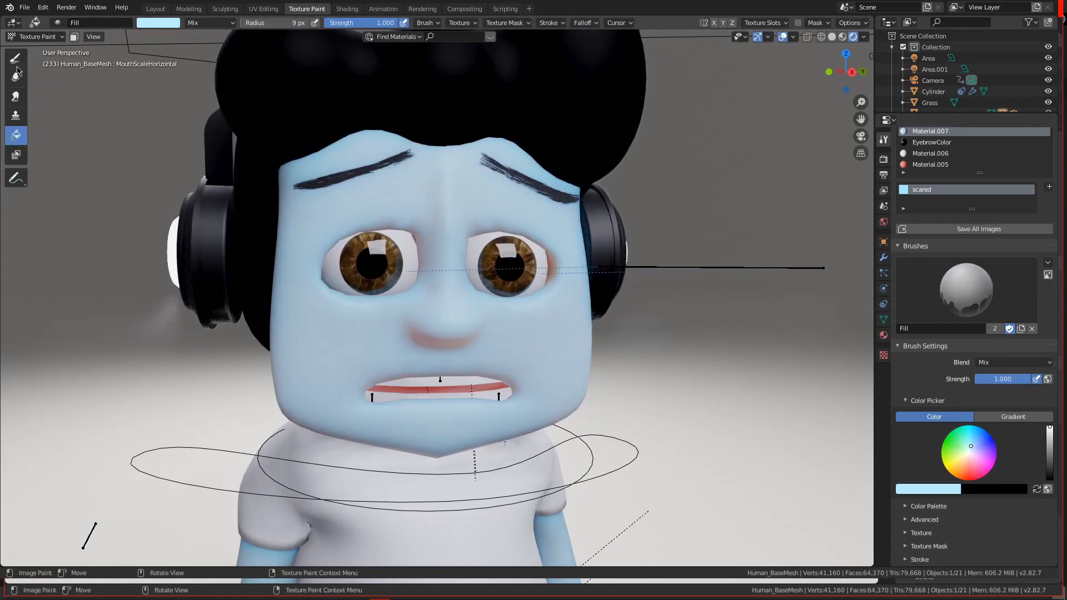
Paint dark blue scared streaks beside the left eye with the Draw brush
left_click(16, 59)
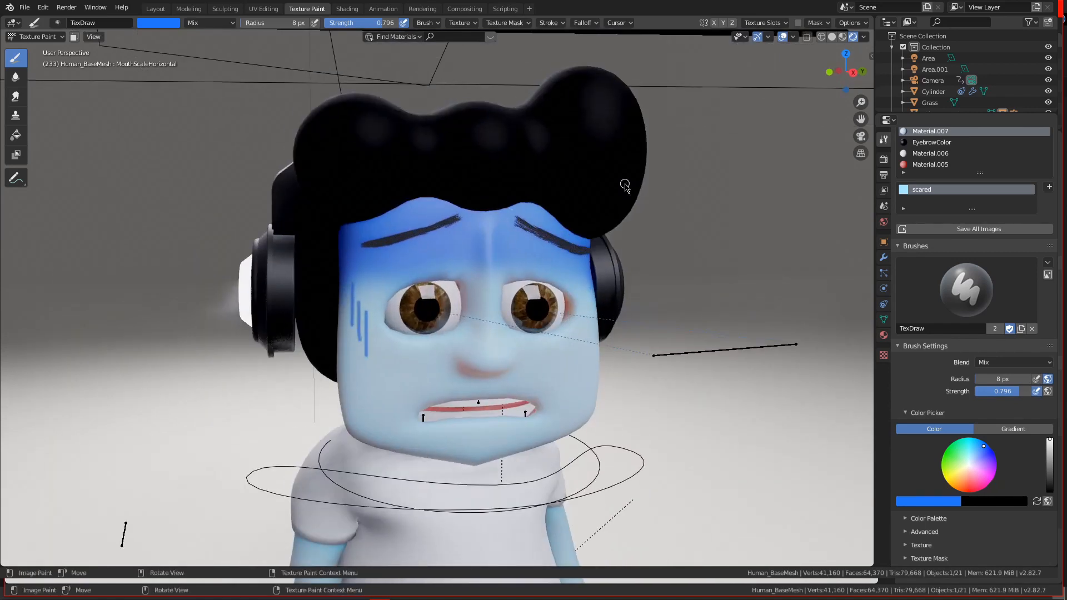
left_click(353, 286)
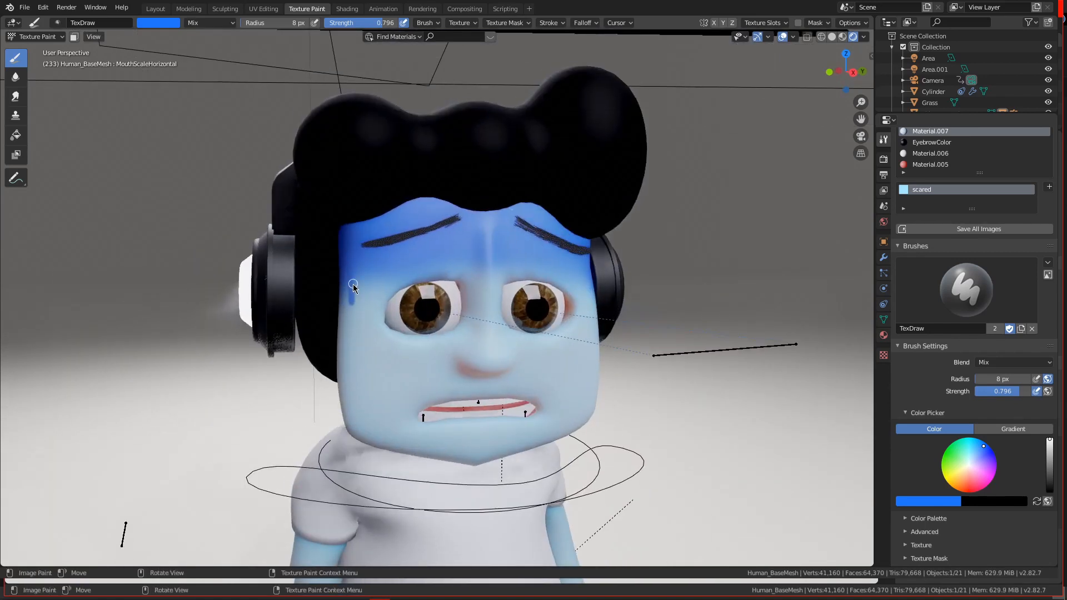
left_click_drag(353, 284, 358, 312)
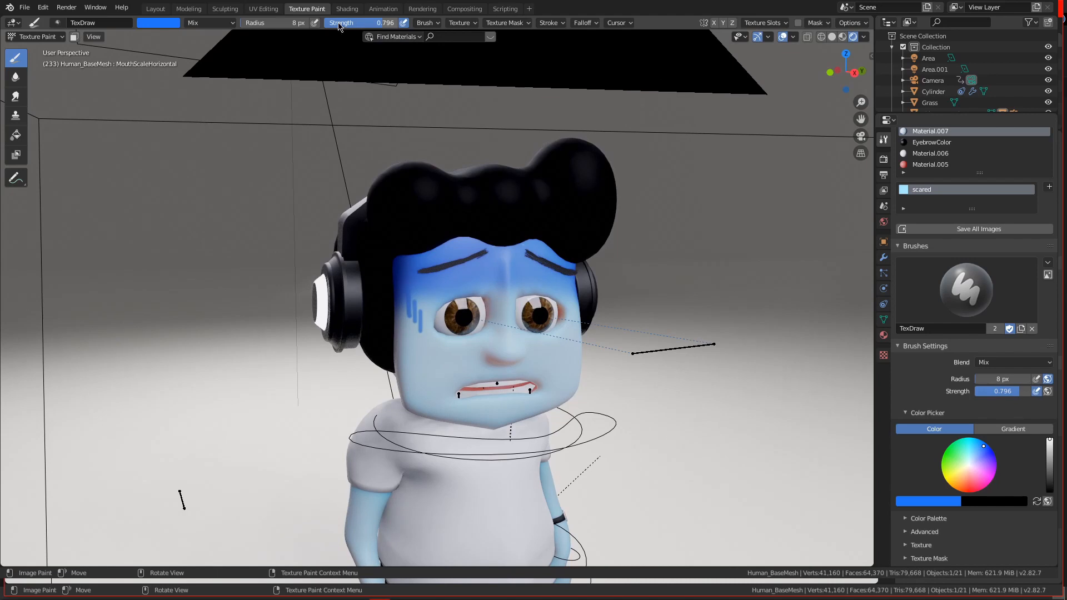
In the Shading workspace, turn the middle 3D Viewport into a Dope Sheet
left_click(346, 8)
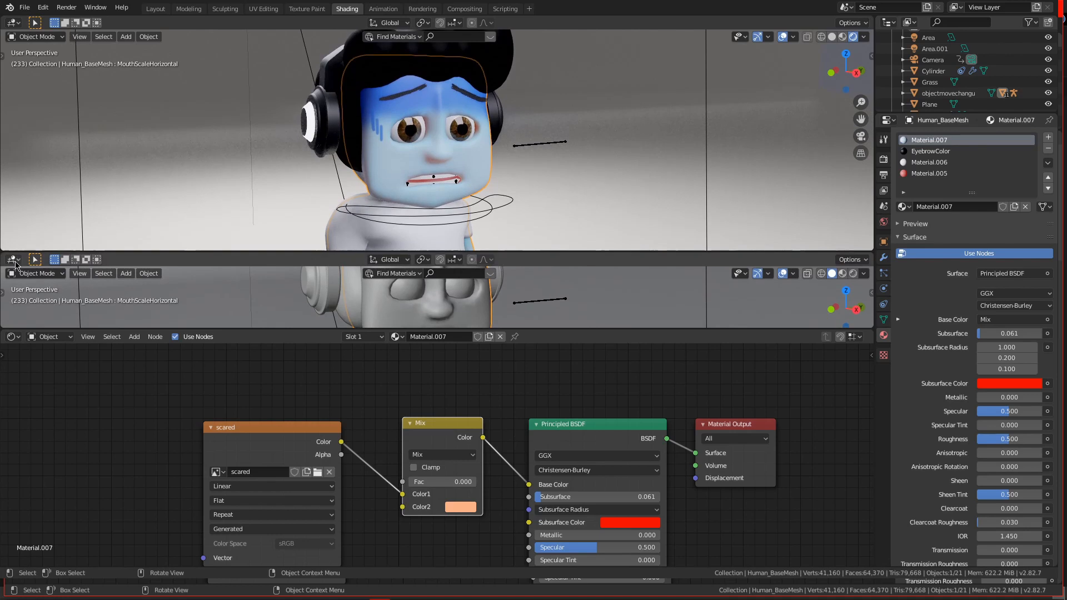
left_click(13, 260)
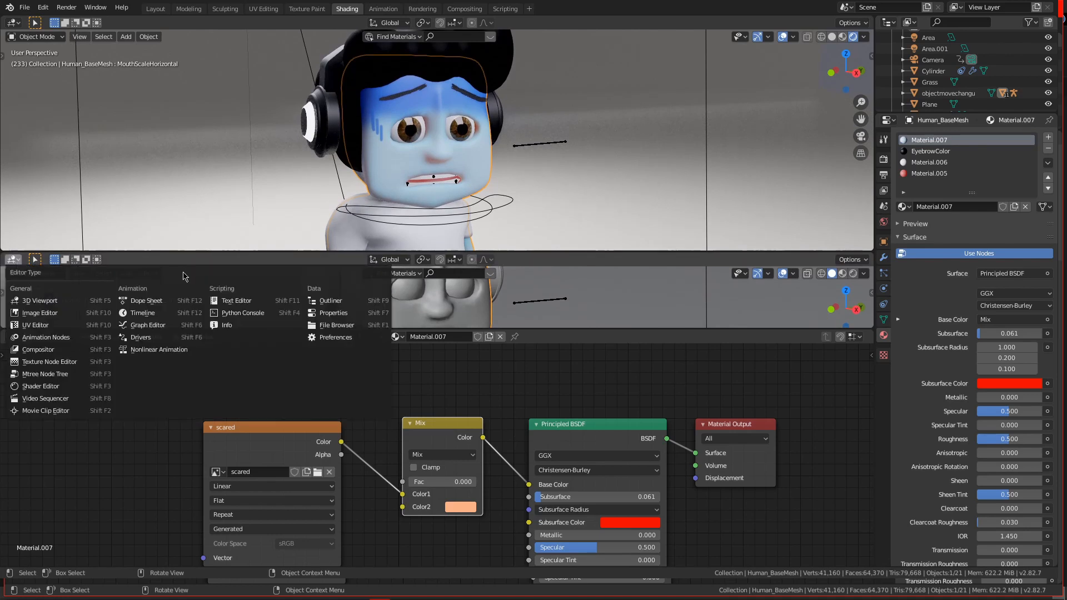
left_click(146, 300)
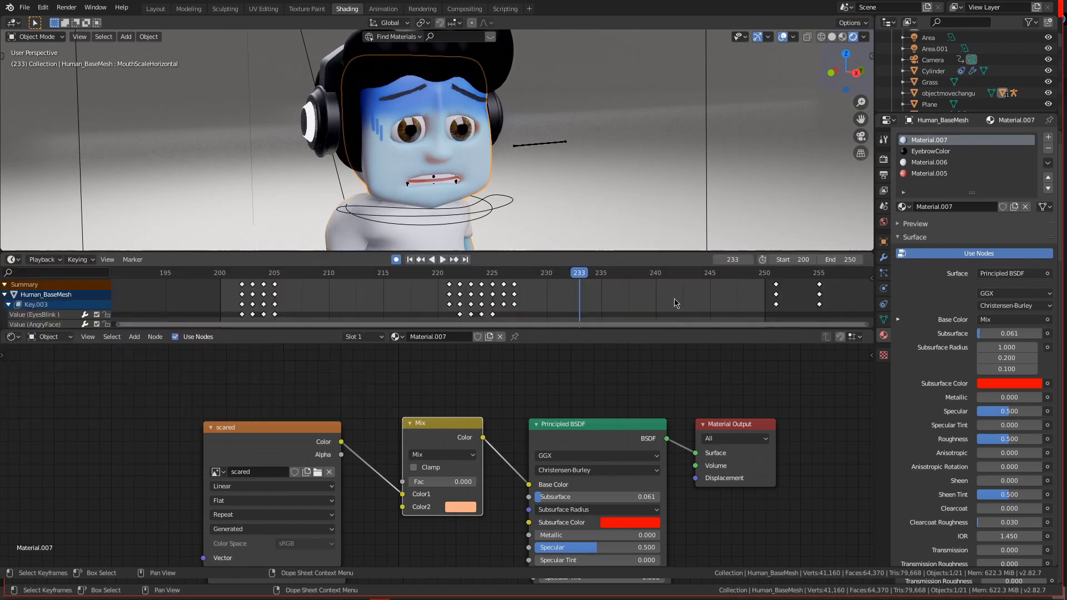
Keyframe the Mix factor at 1.000 on frame 224 and 0.000 on frame 234
left_click(442, 259)
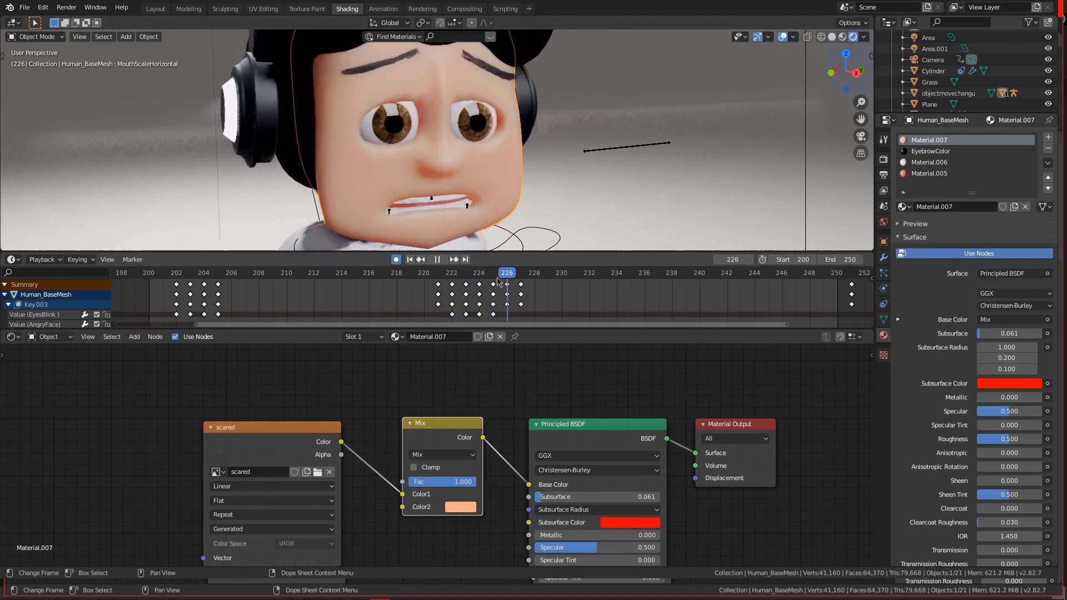
left_click(493, 272)
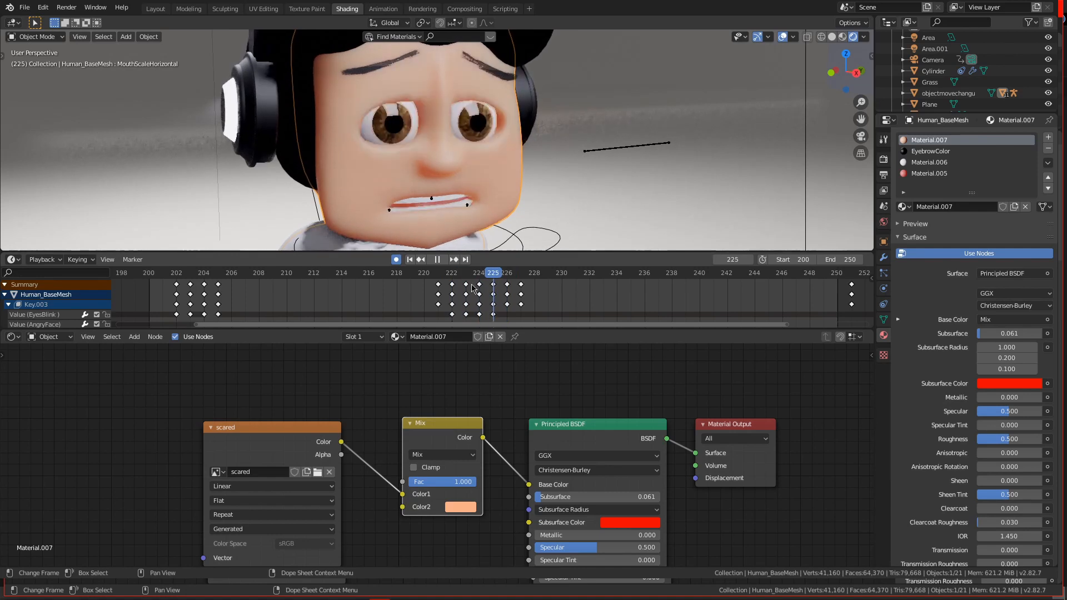
left_click(479, 272)
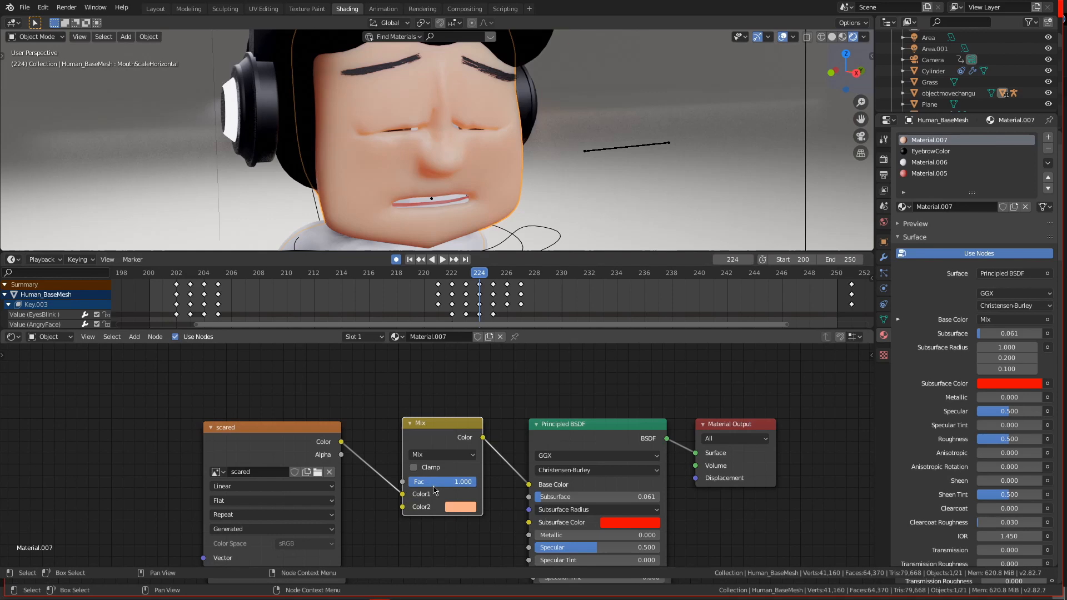
right_click(441, 482)
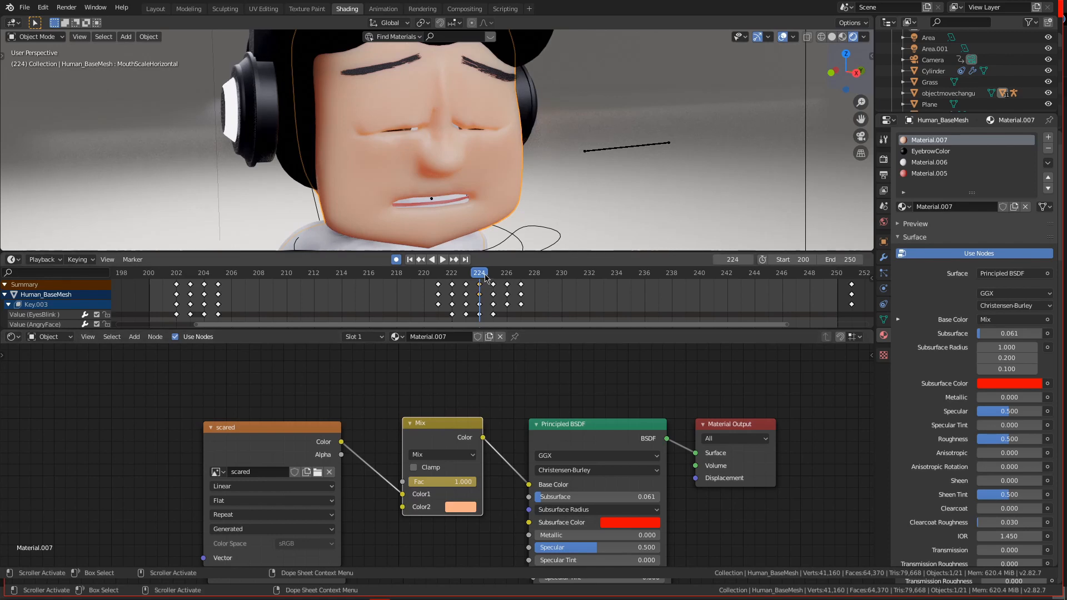
left_click(442, 259)
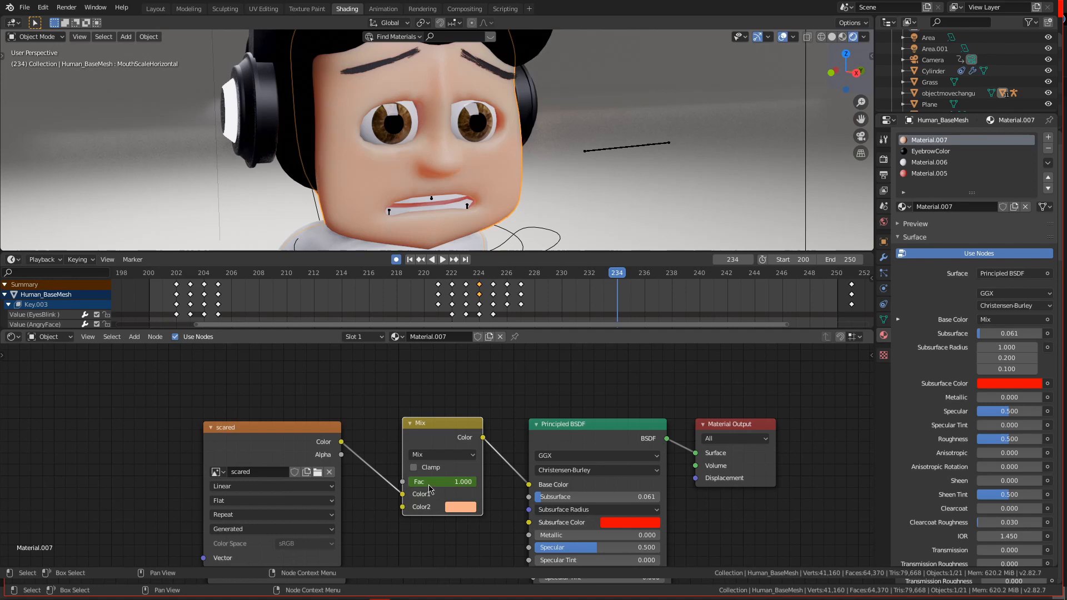
left_click_drag(463, 482, 429, 482)
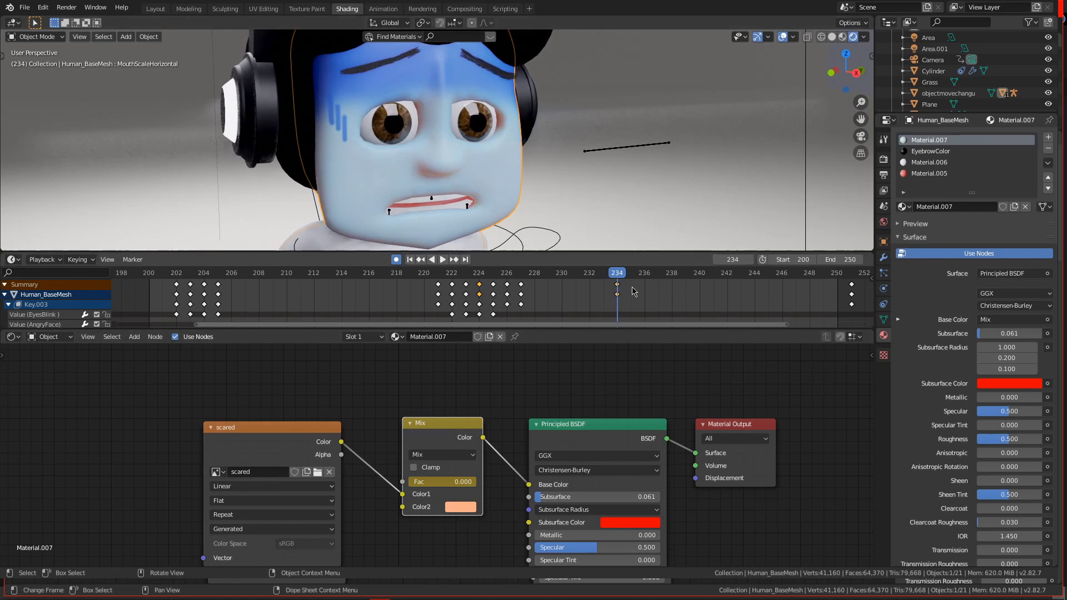
mouse_move(614, 285)
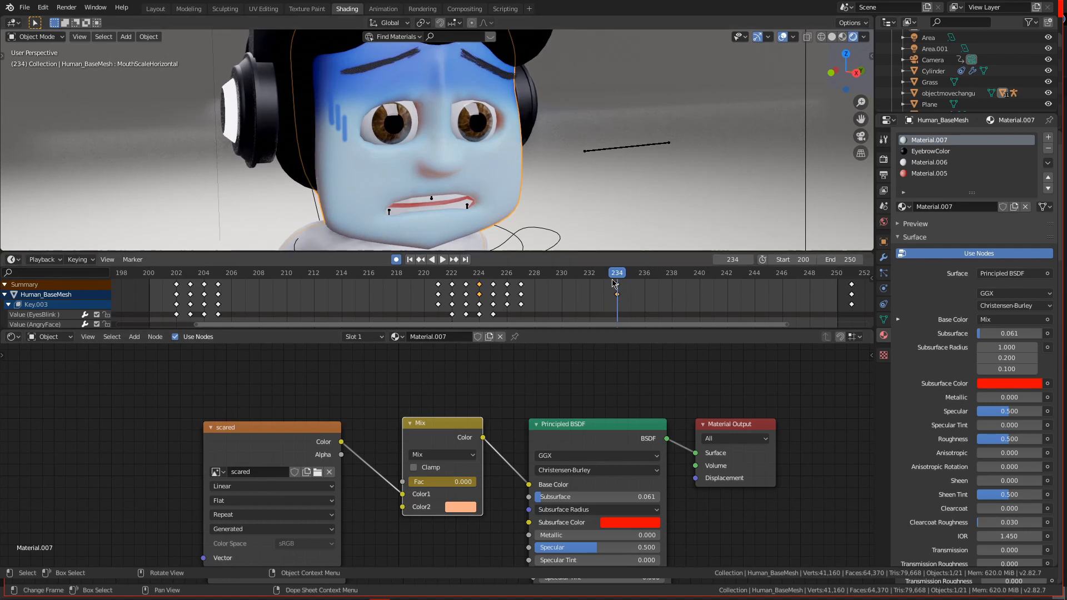
Play back the peach-to-blue skin transition, then go to the Layout workspace
left_click(442, 259)
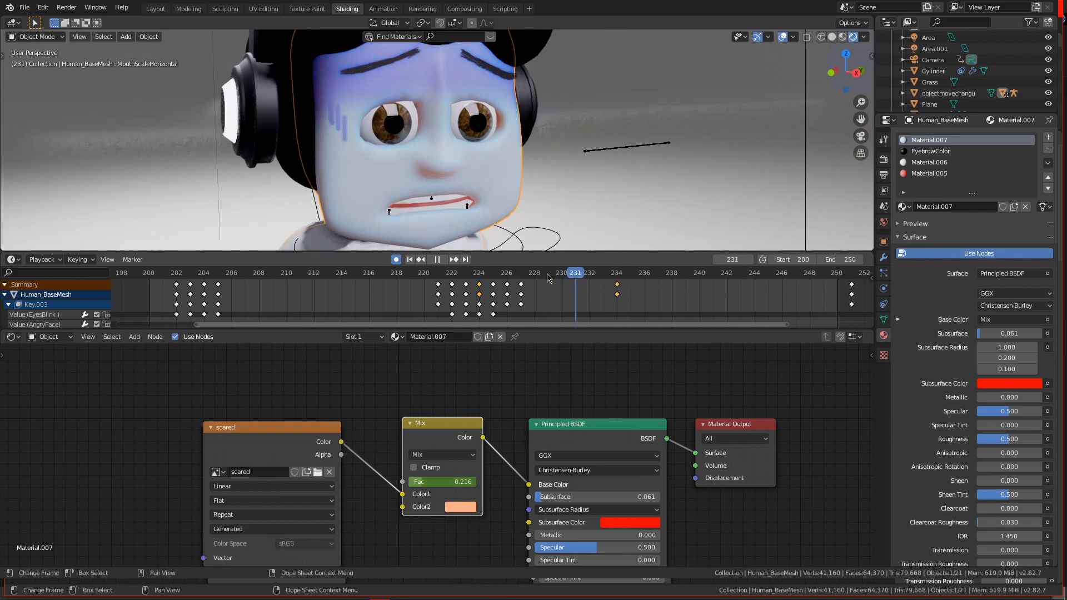
left_click(218, 272)
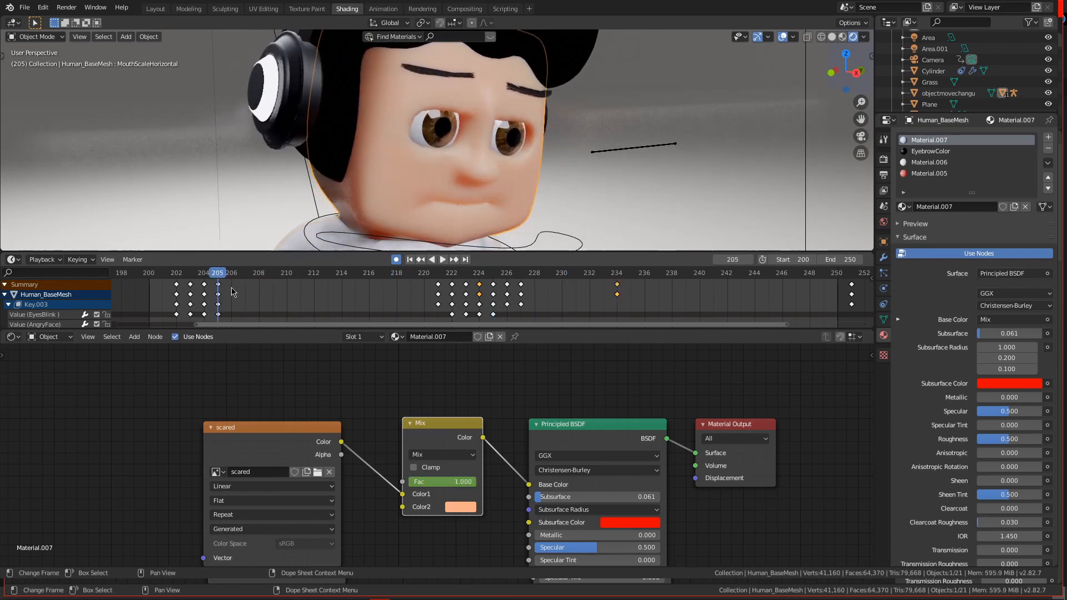
left_click(443, 260)
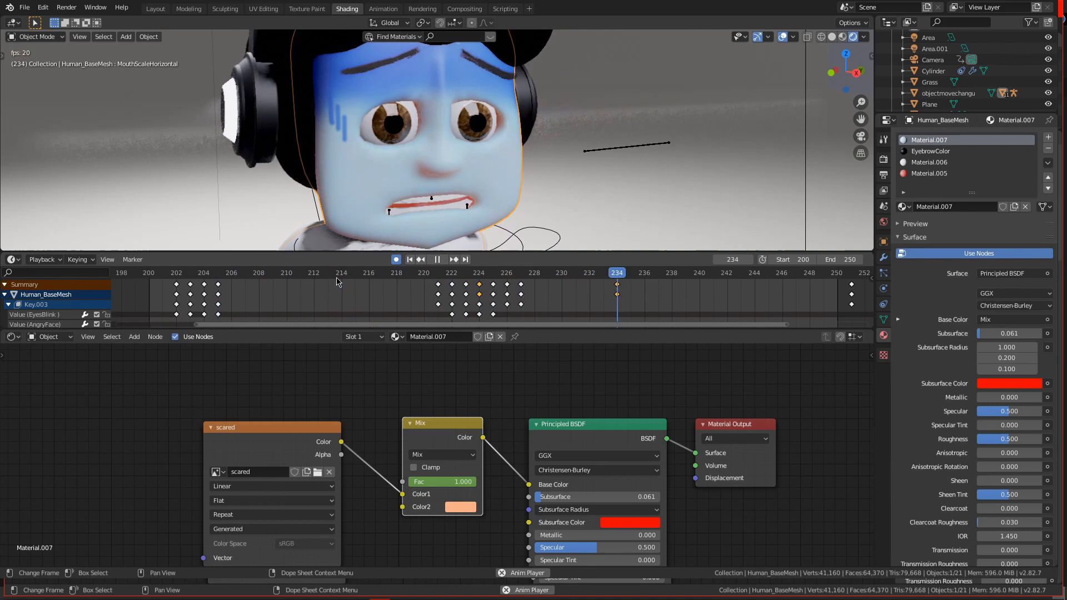
left_click(155, 8)
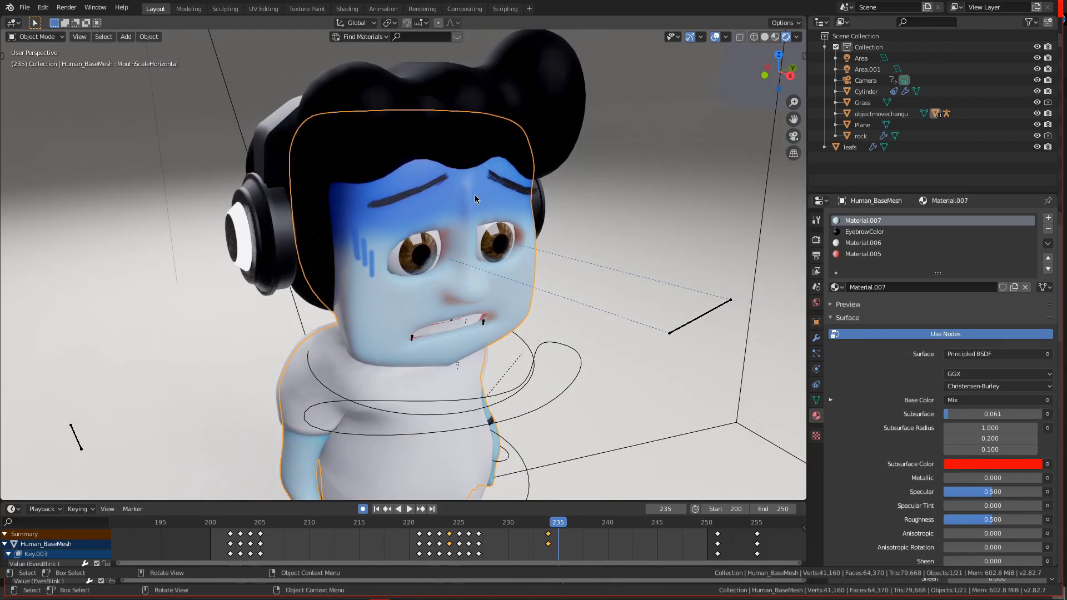
mouse_move(474, 204)
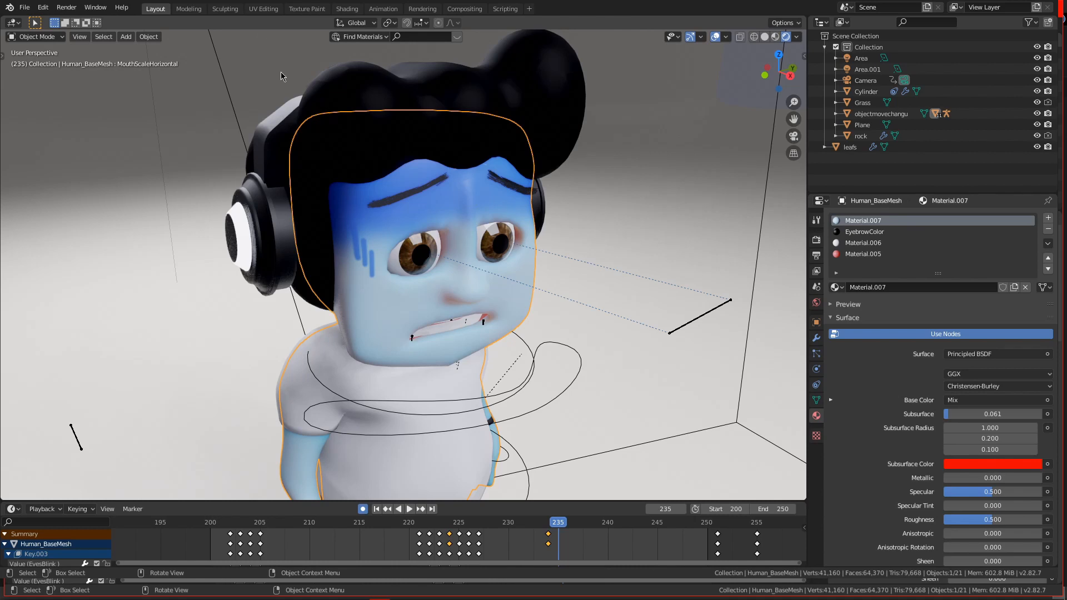
Save the painted texture as scared.png and the project as CustomColor.blend
left_click(263, 8)
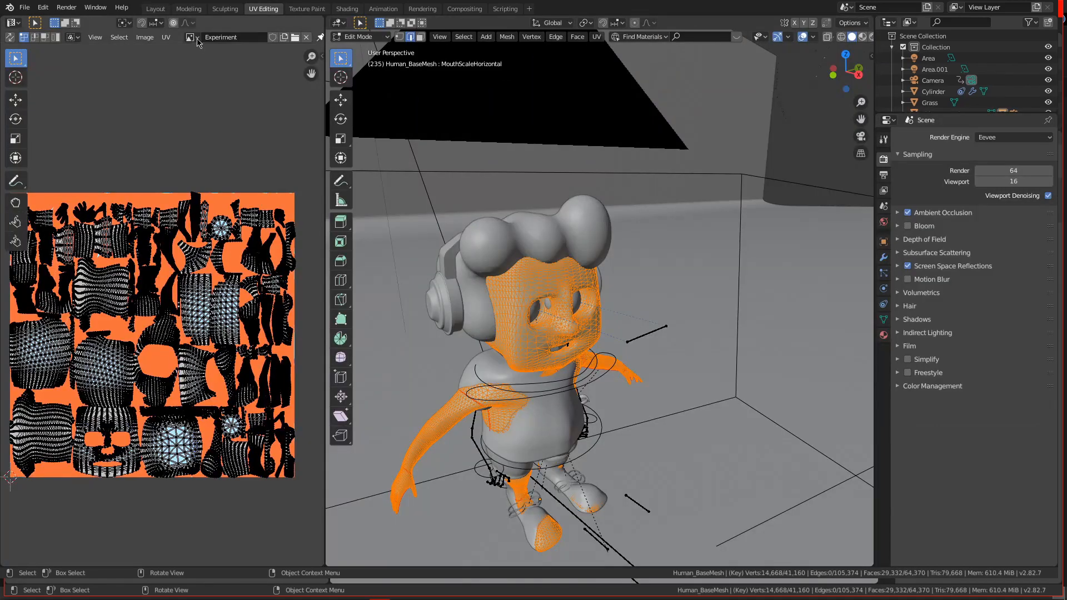
left_click(190, 36)
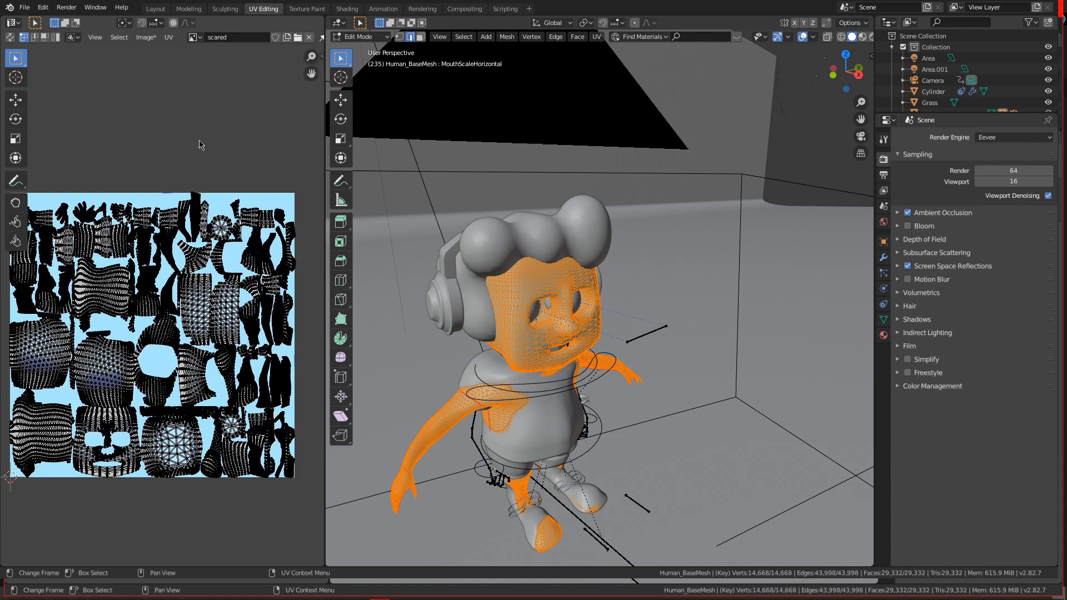
left_click(144, 37)
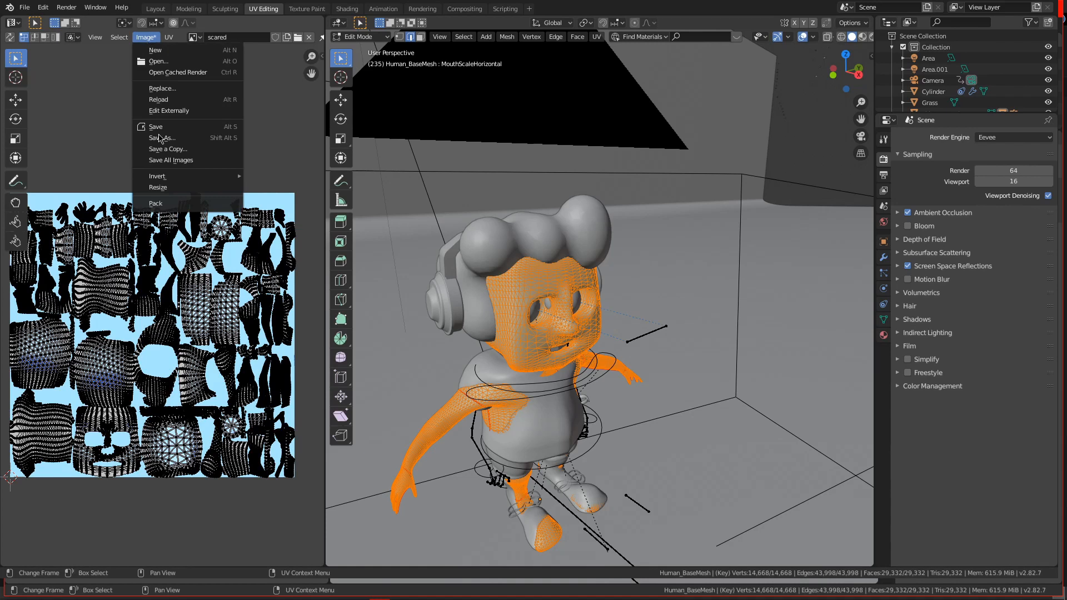
left_click(162, 137)
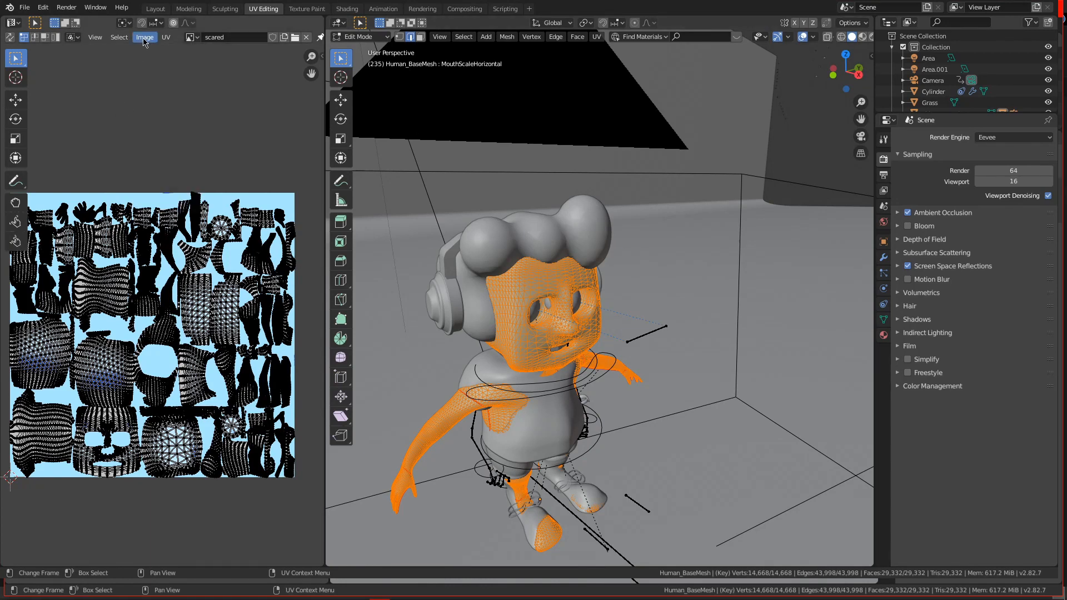
left_click(145, 37)
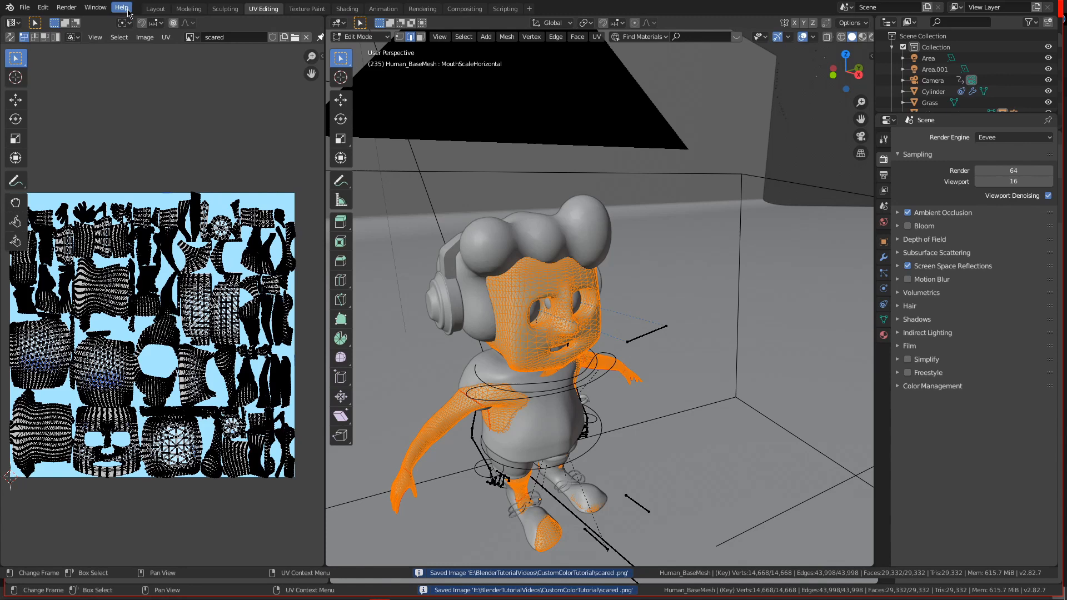
left_click(154, 9)
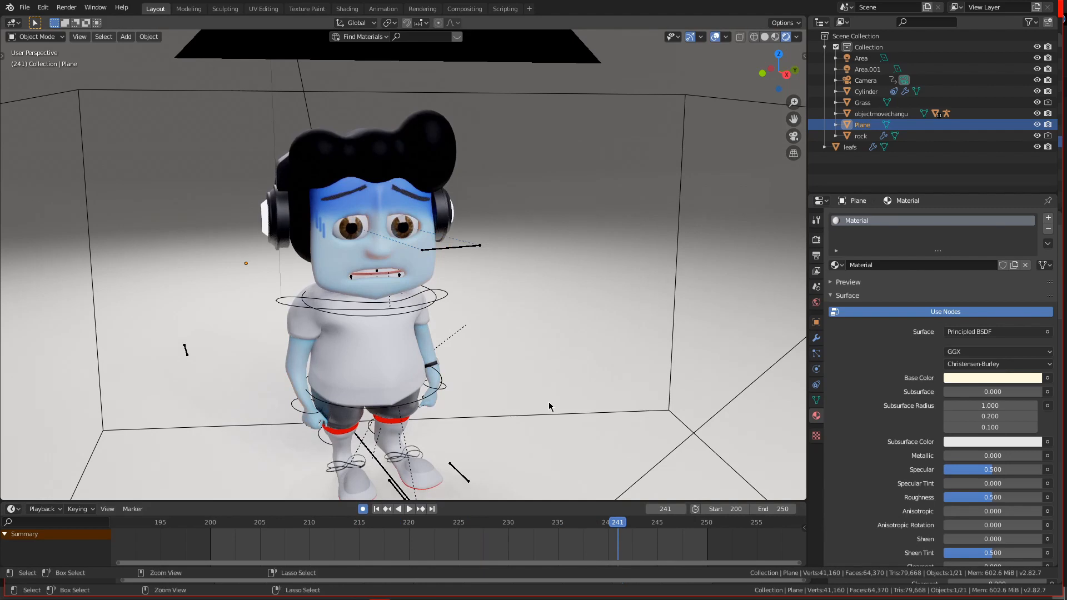
key("ctrl+s")
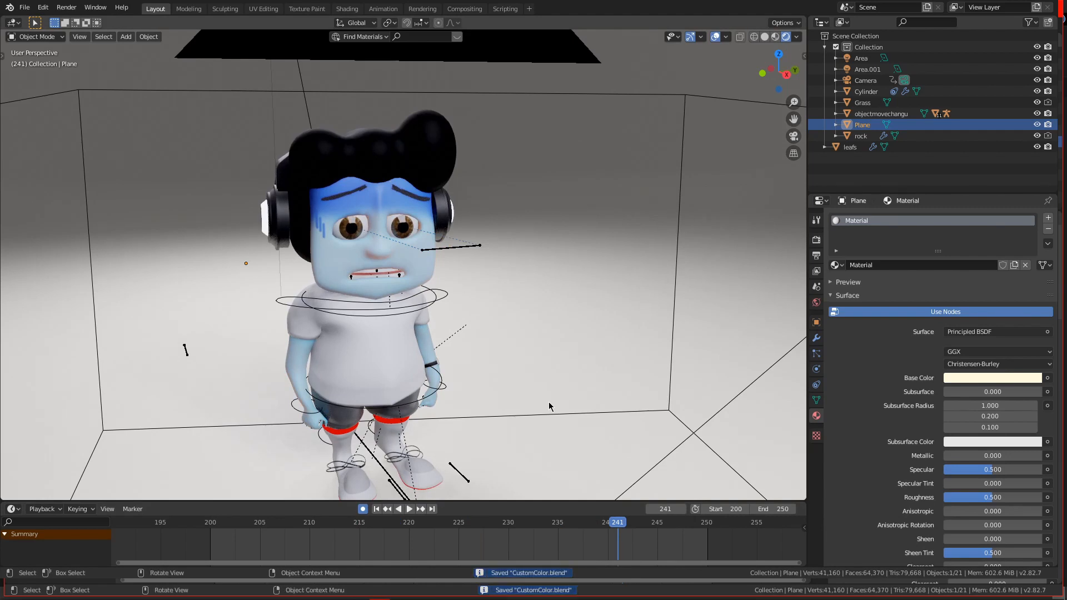